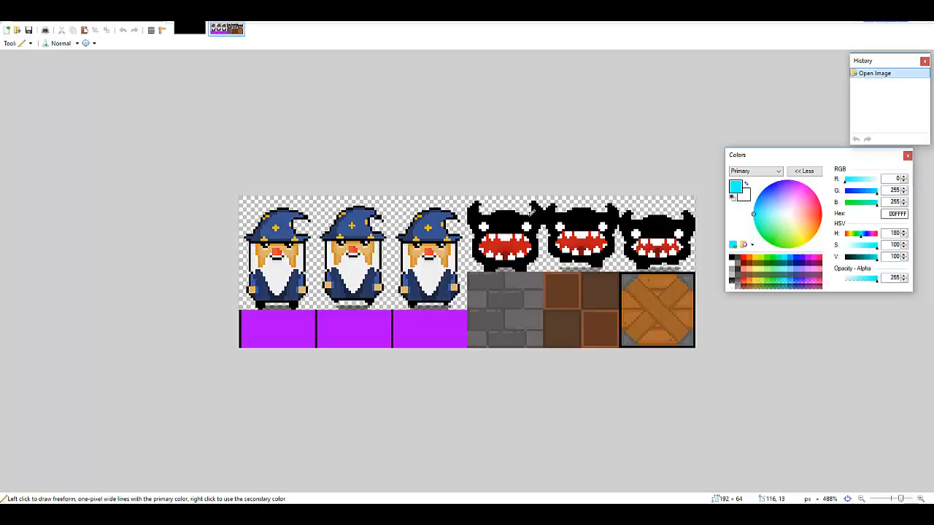
mouse_move(557, 270)
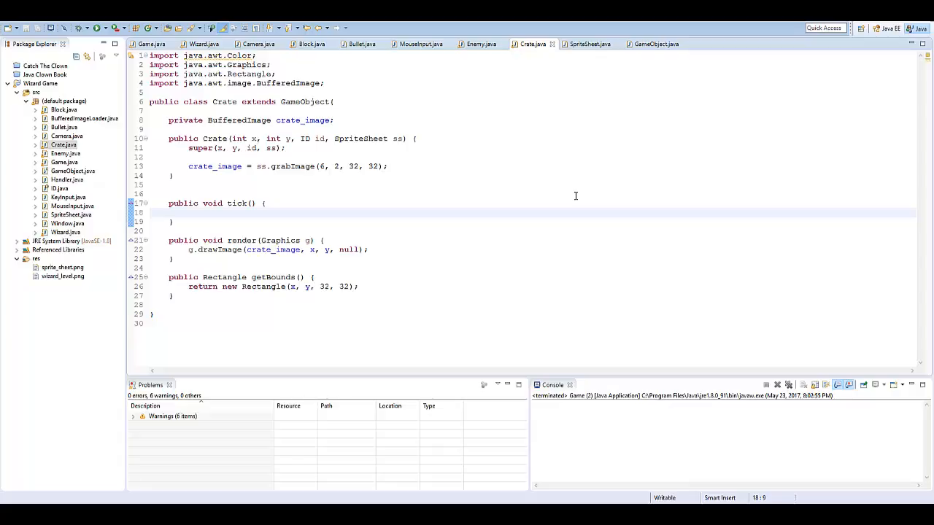
mouse_move(499, 210)
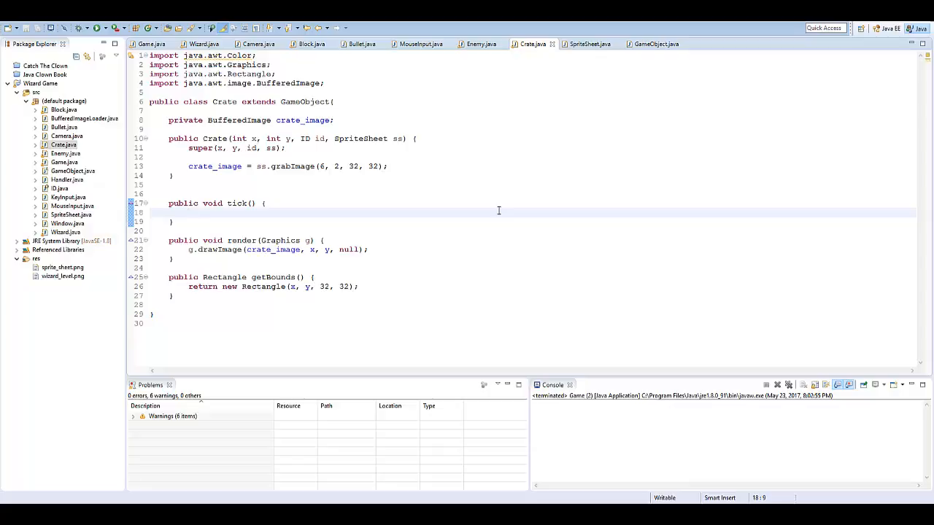
Copy Animation.java into the src default package and open it in the editor
left_click(188, 213)
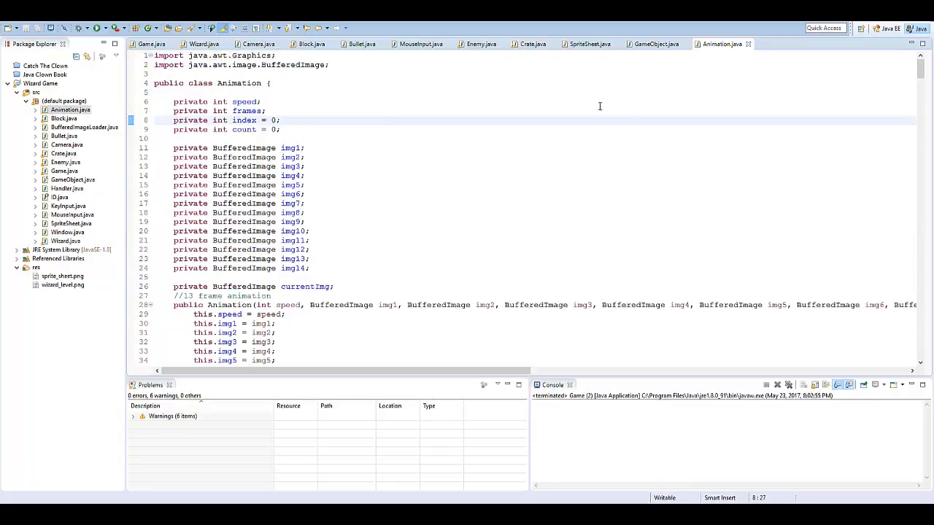
scroll("down", 3)
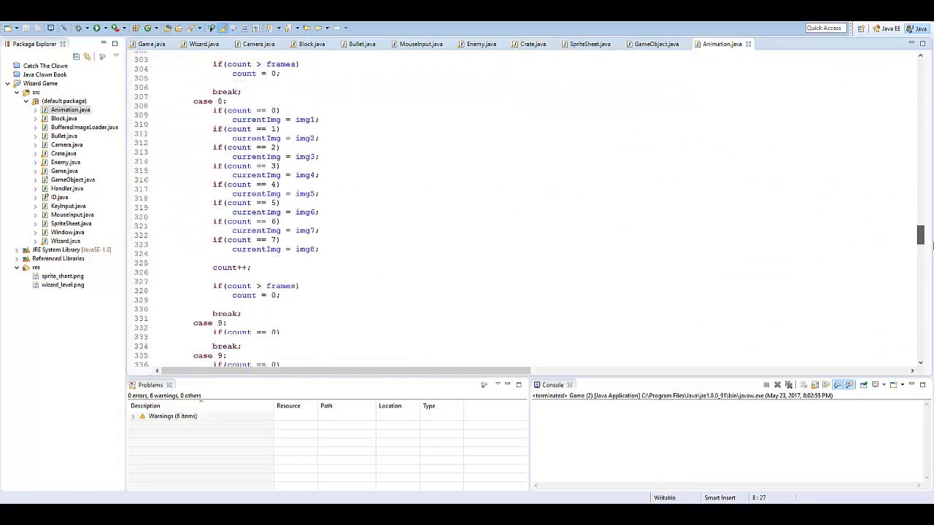
scroll("down", 3)
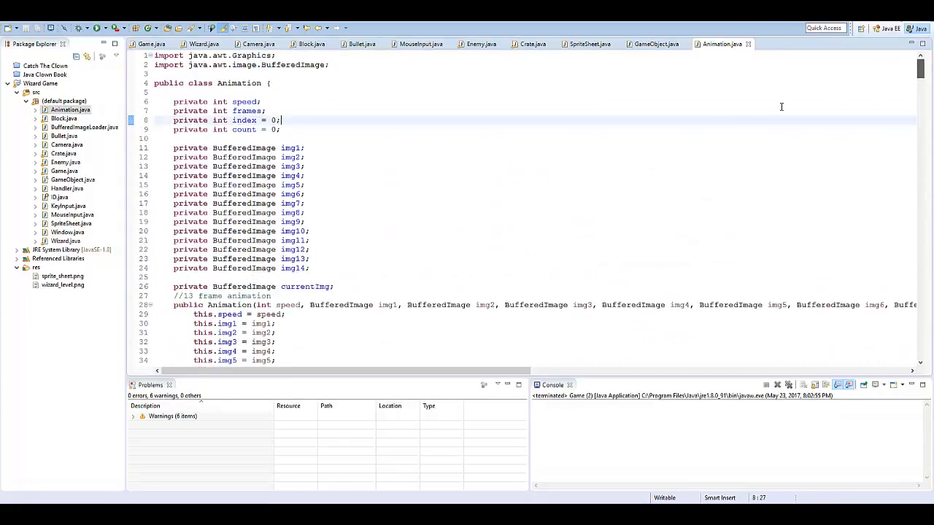
scroll("down", 3)
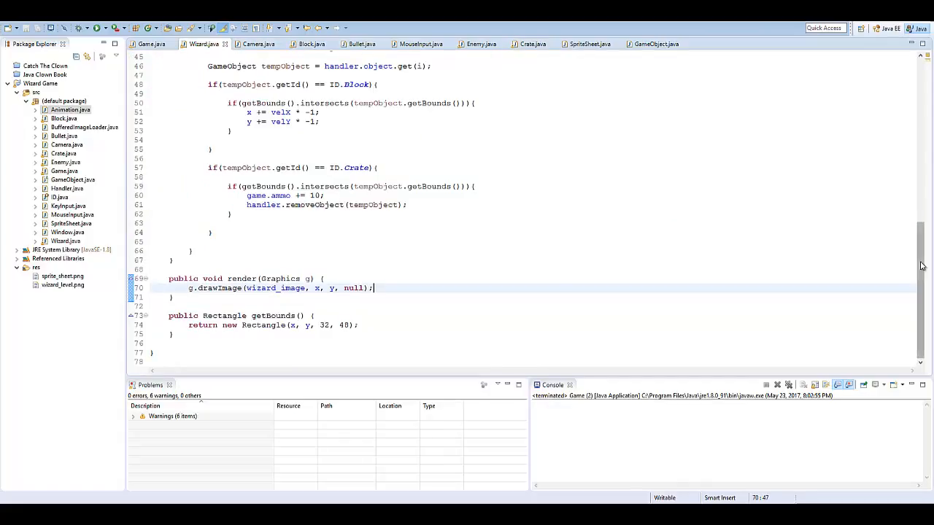
Declare private BufferedImage[] wizard_image = new BufferedImage[3]; in Wizard.java
scroll("up", 3)
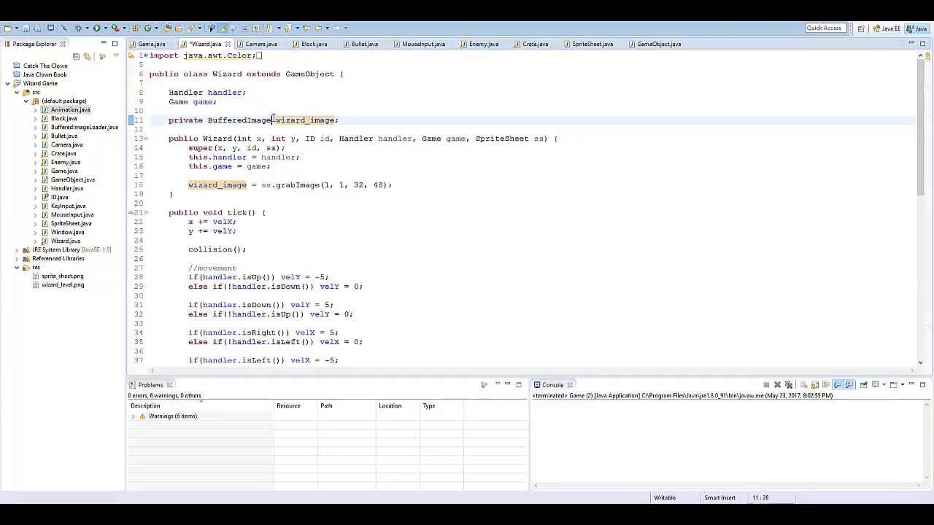
type("[]")
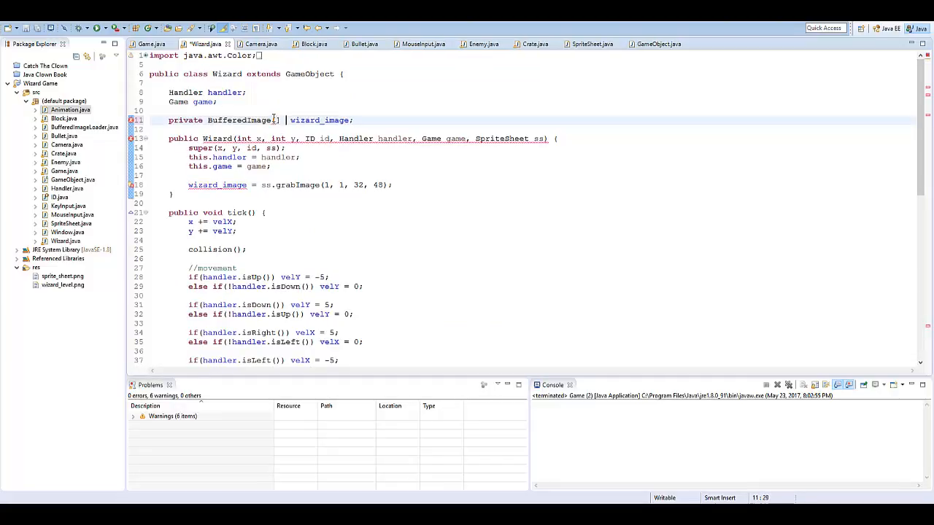
type("new")
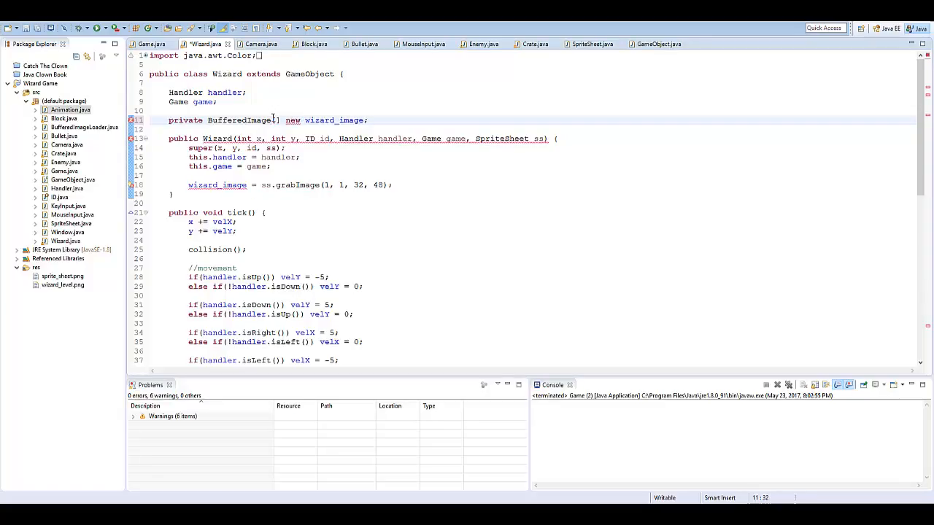
left_click(365, 119)
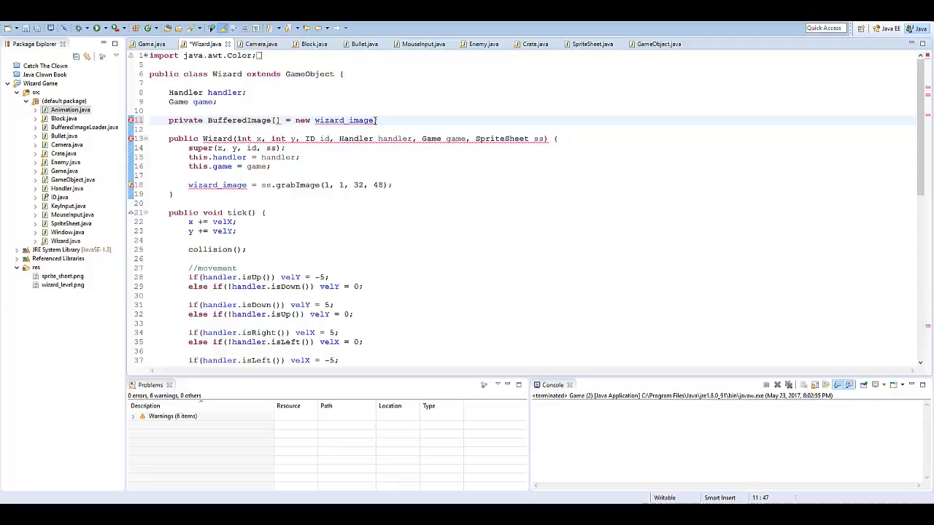
type("[3];")
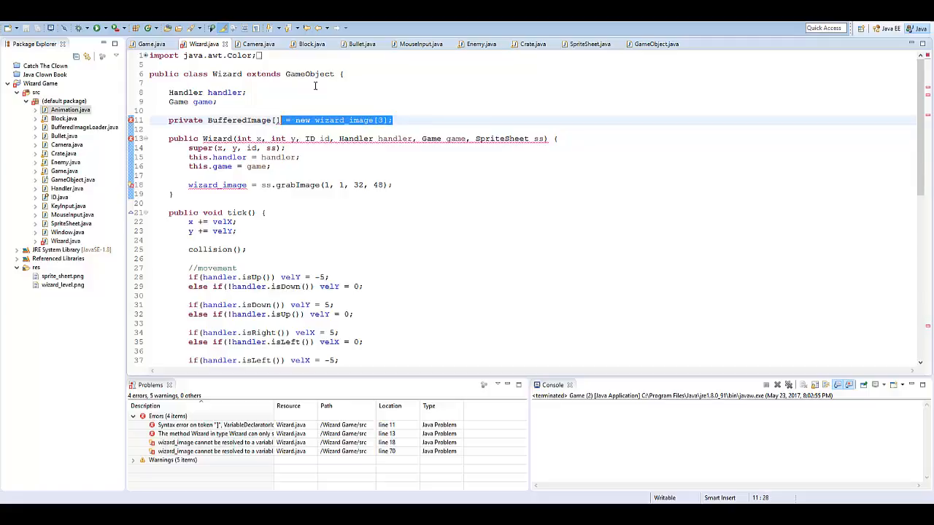
type("wizard_i")
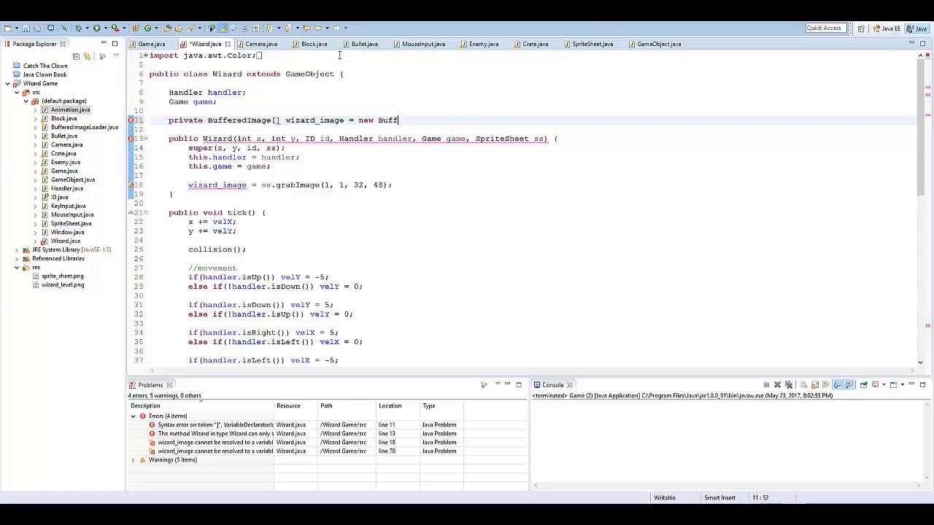
type("er")
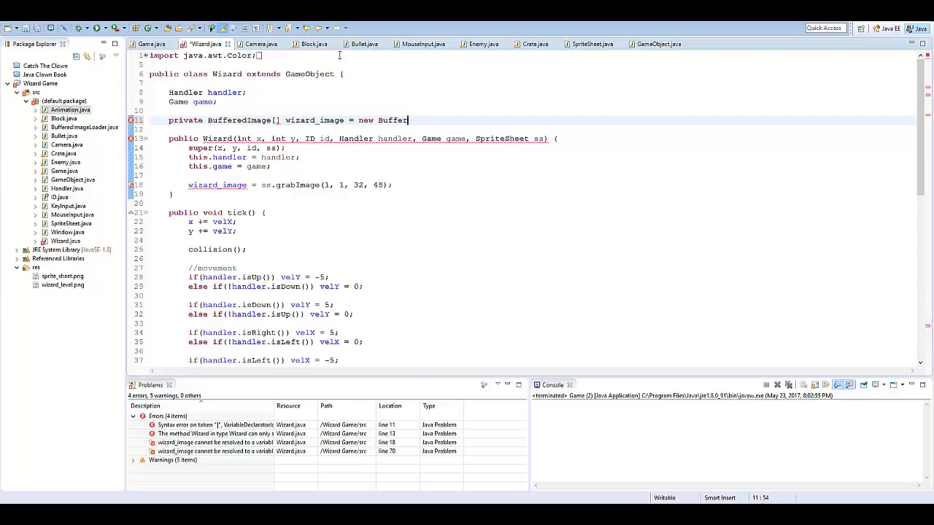
type("edImage[3];")
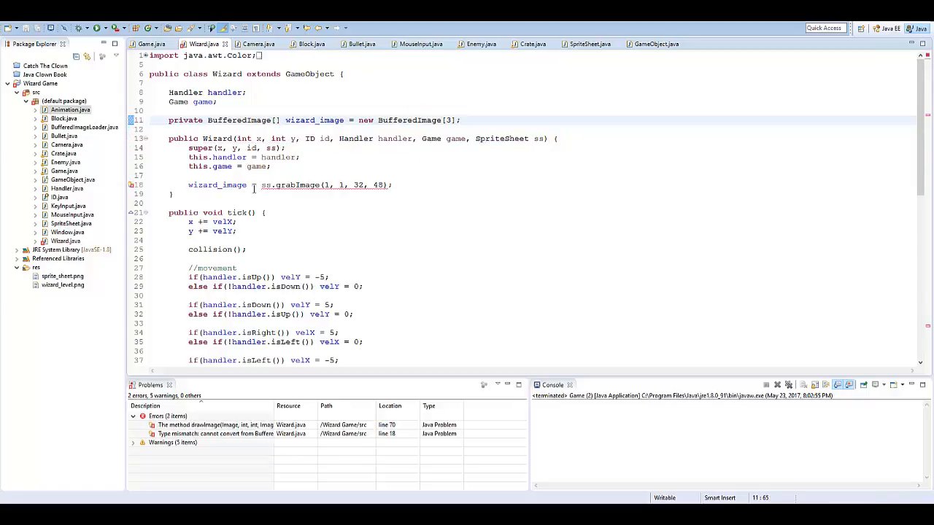
Fill wizard_image[0..2] with ss.grabImage(1..3, 1, 32, 48) in the Wizard constructor
type("[0]")
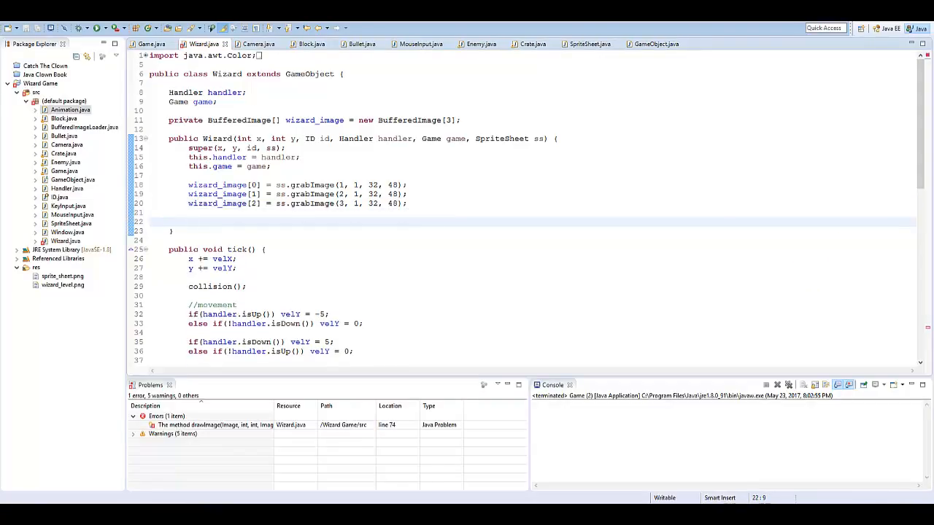
Declare an Animation anim field after the wizard_image declaration
left_click(461, 119)
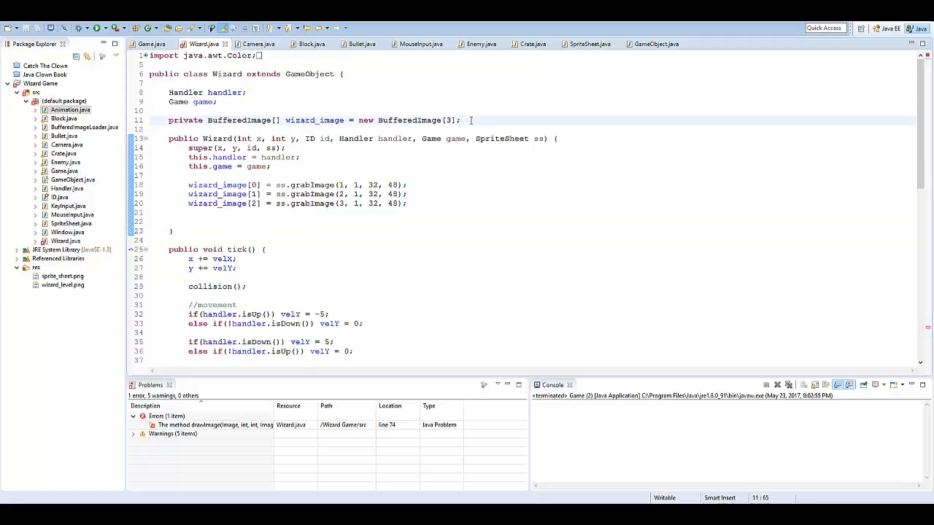
type("Animation")
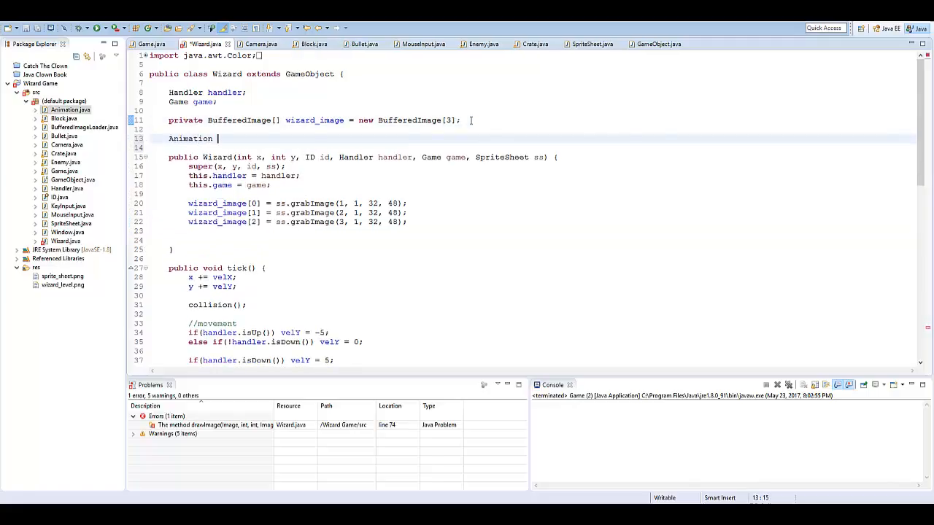
type("anim;")
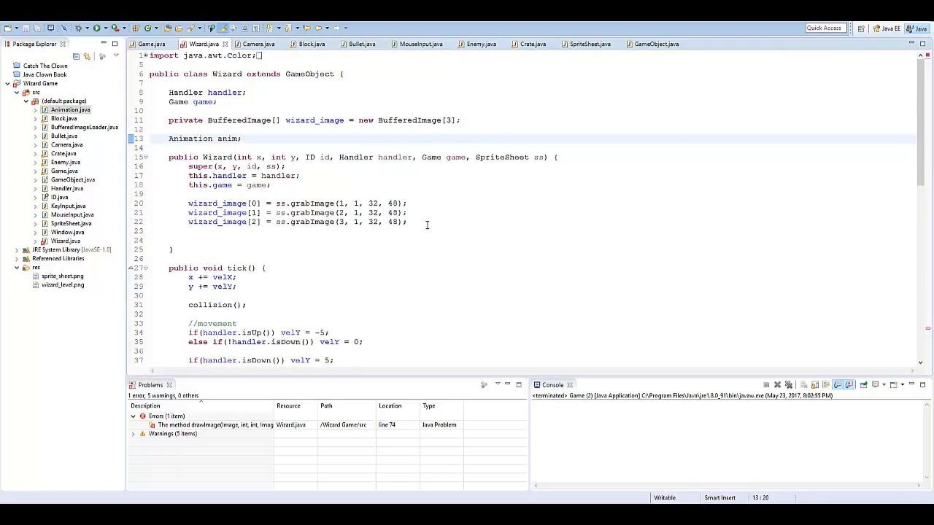
type("anim = new Animation(")
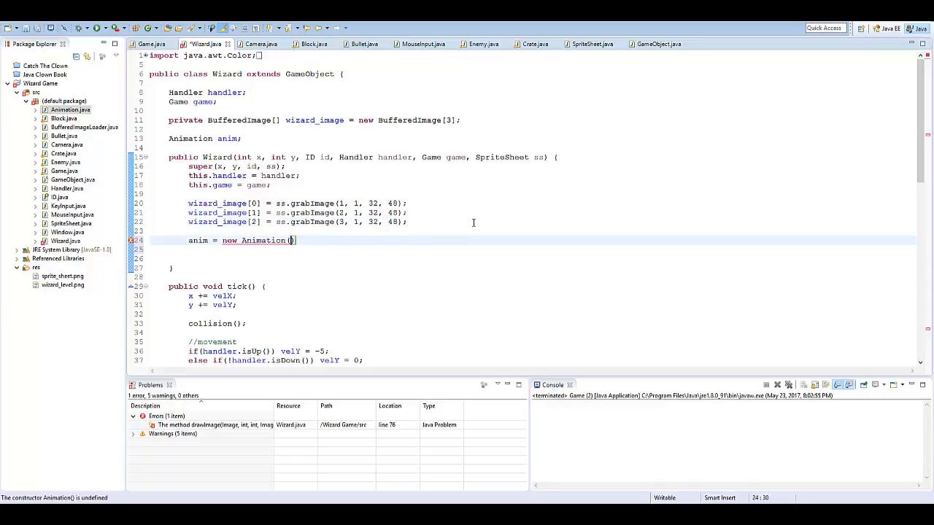
Construct anim = new Animation(3, wizard_image[0], wizard_image[1], wizard_image[2]) in the constructor
type("3,")
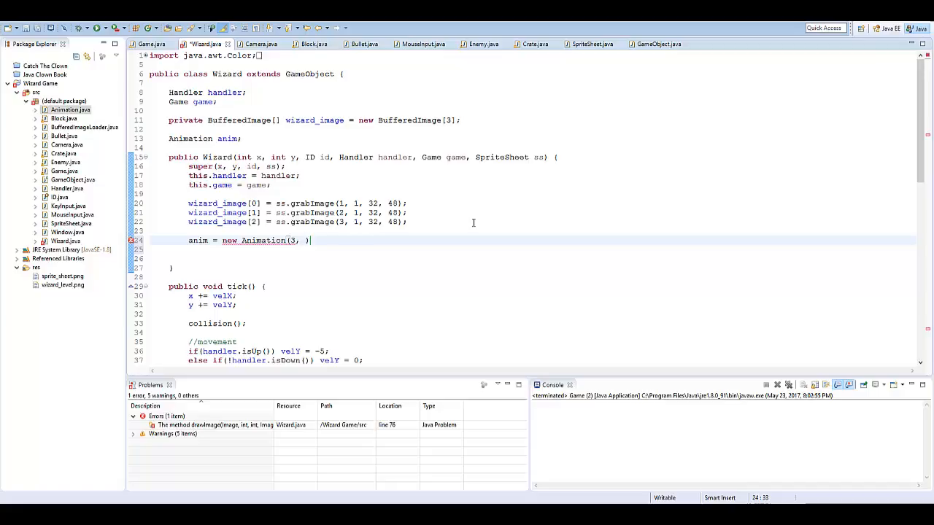
type("wizard_imag")
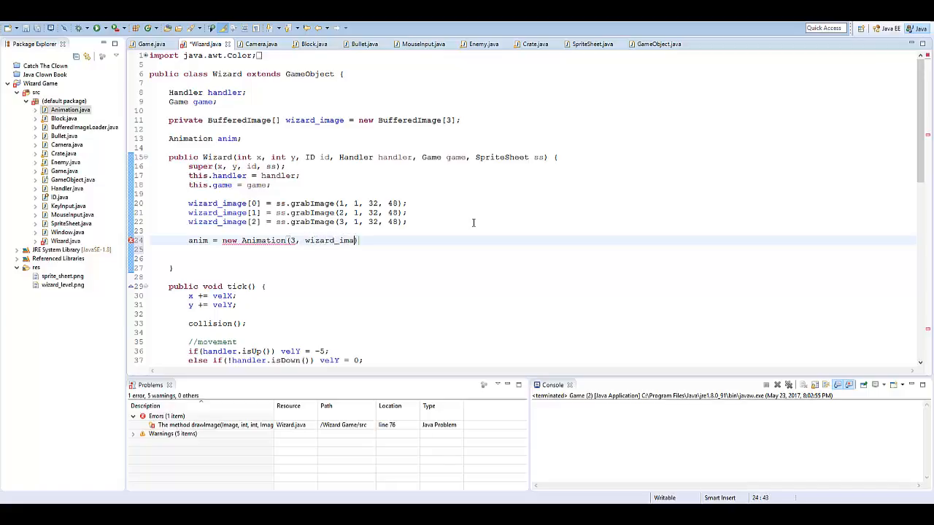
type("e[0], wizard_image[1")
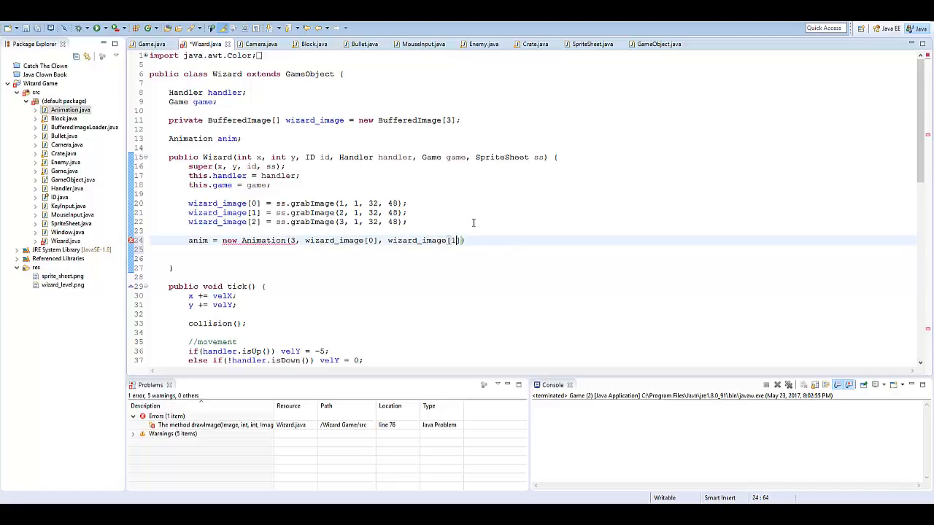
type(", wizard_image[2")
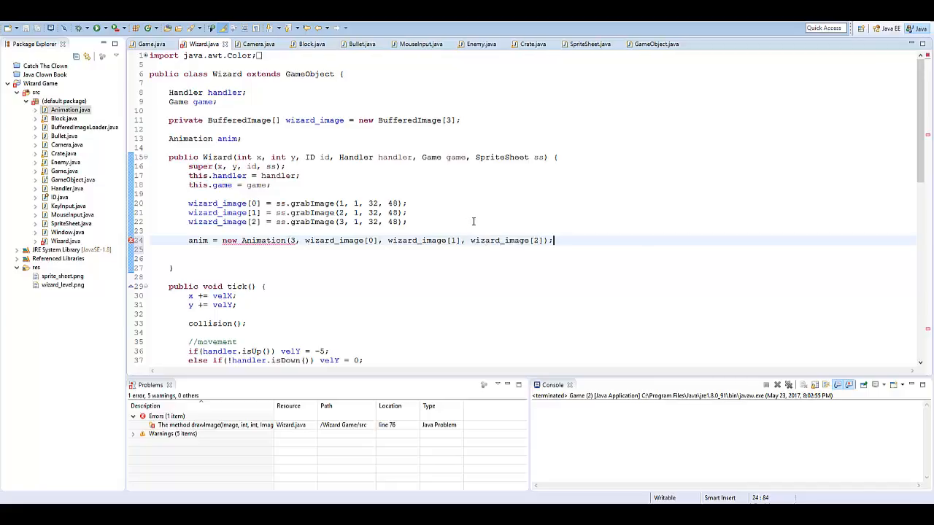
scroll("down", 3)
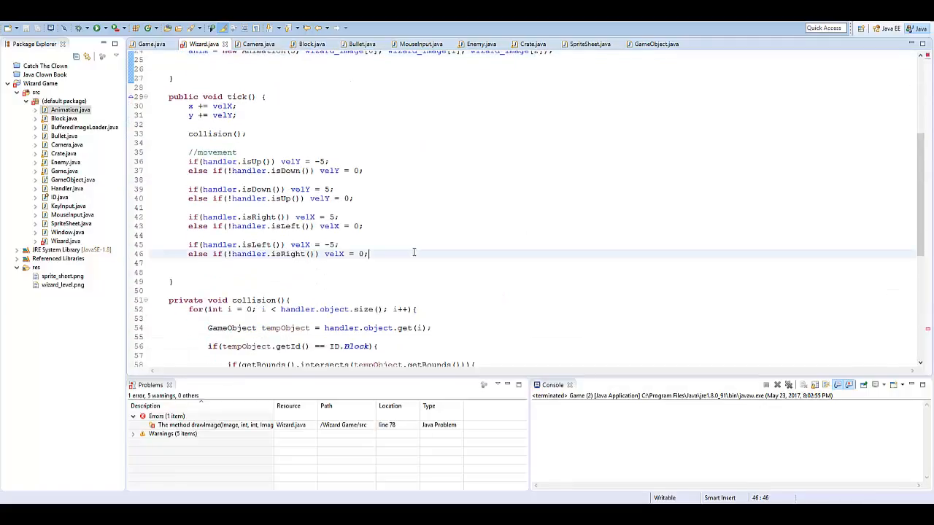
Call anim.runAnimation() in the Wizard's tick method
type("anim.runAnimation();")
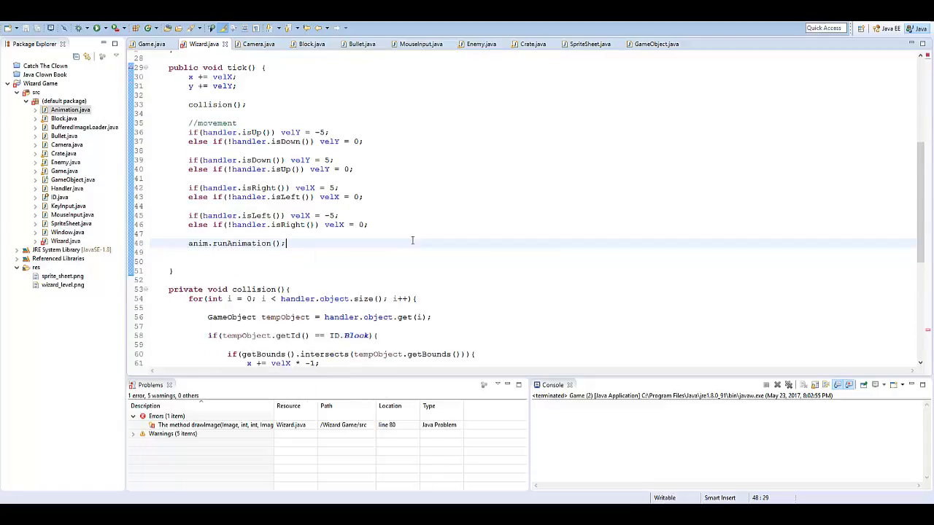
scroll("up", 3)
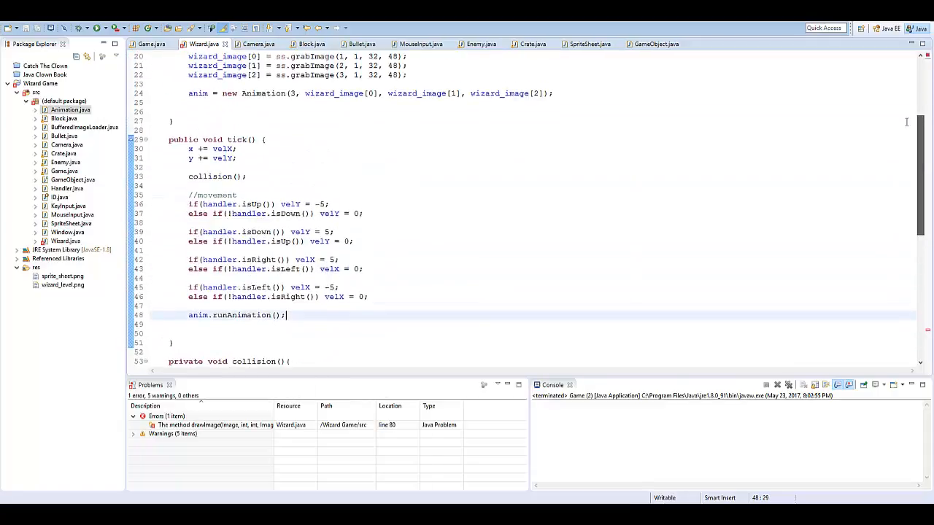
scroll("down", 3)
type("if(")
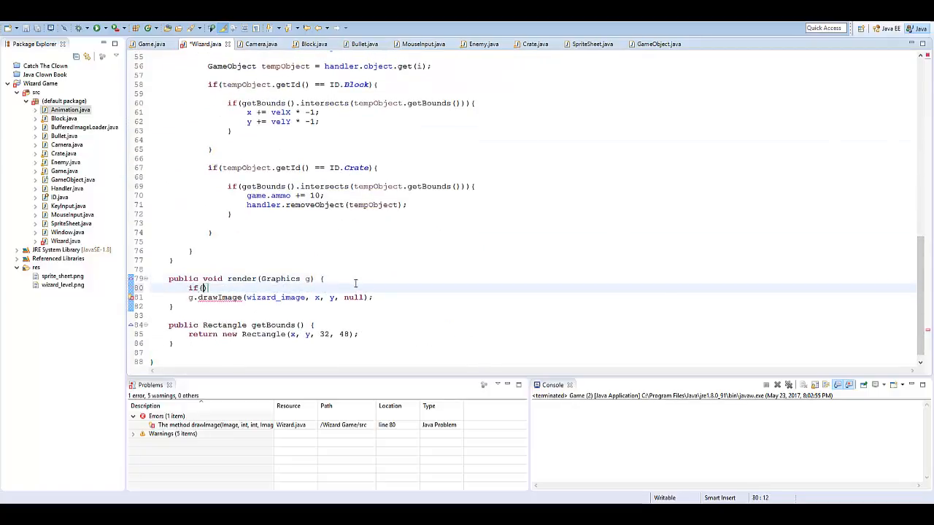
In render, draw wizard_image[0] when velX == 0 && velY == 0, else draw the animation
type("velX ==")
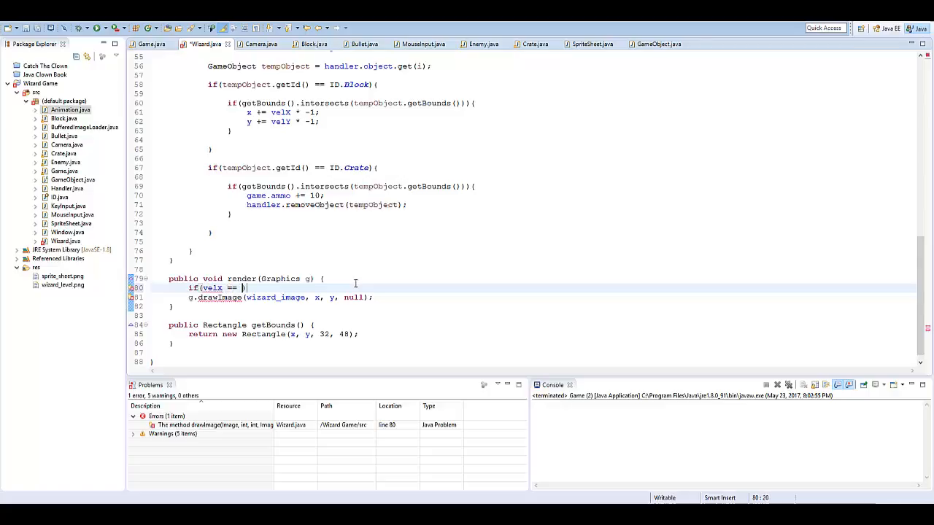
type("&& velY")
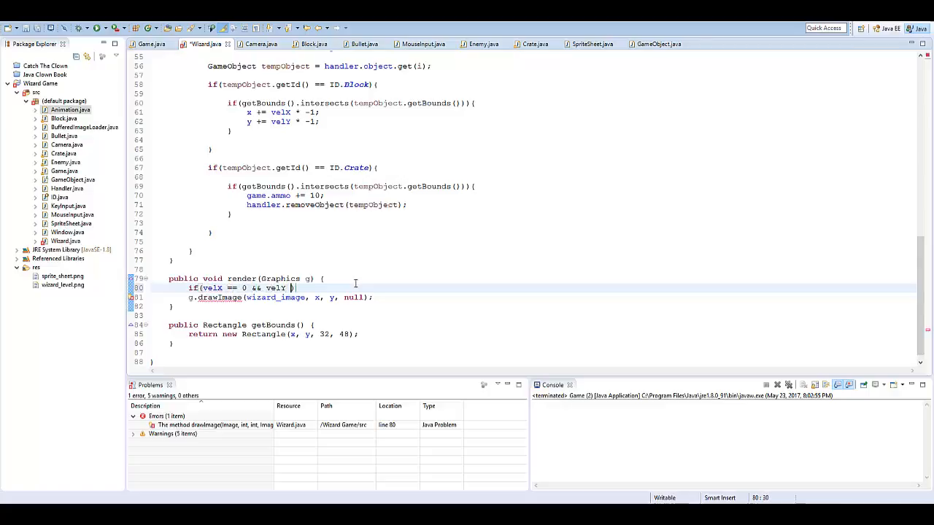
type("== 0")
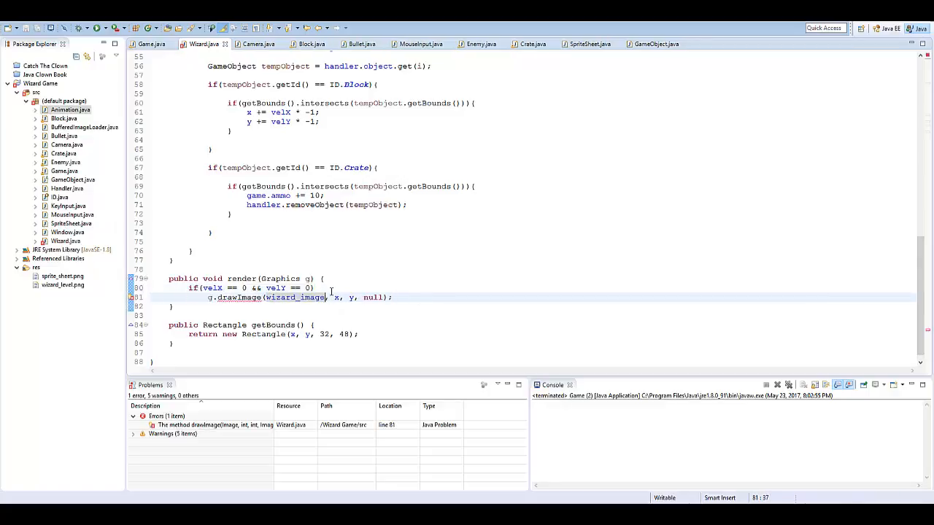
type("[0]")
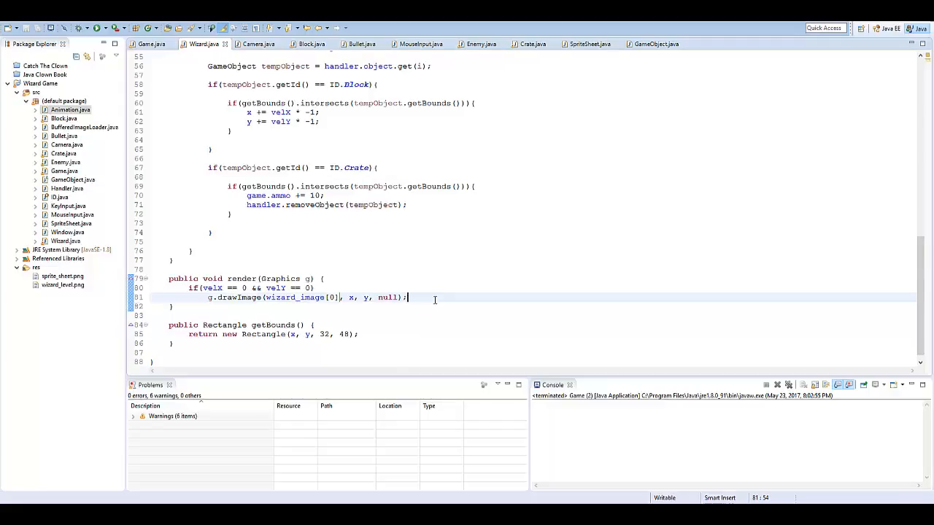
type("else")
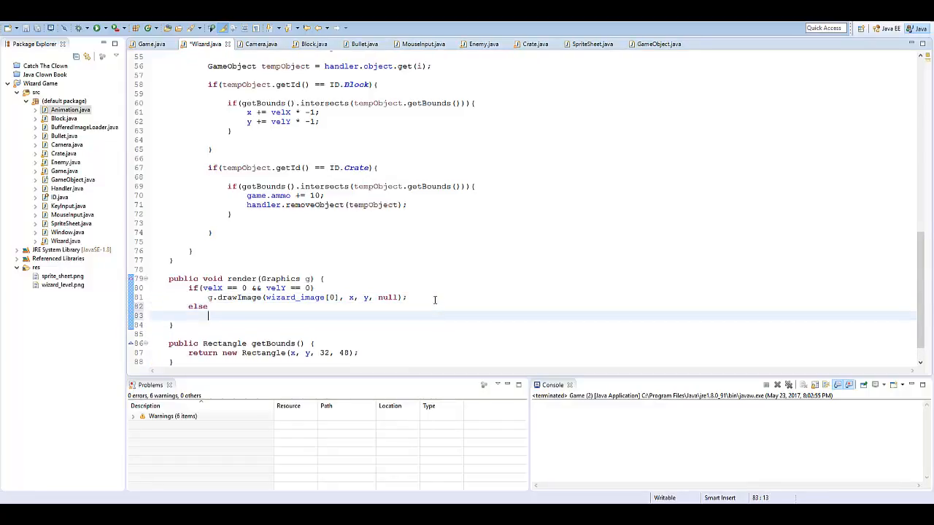
type("anim")
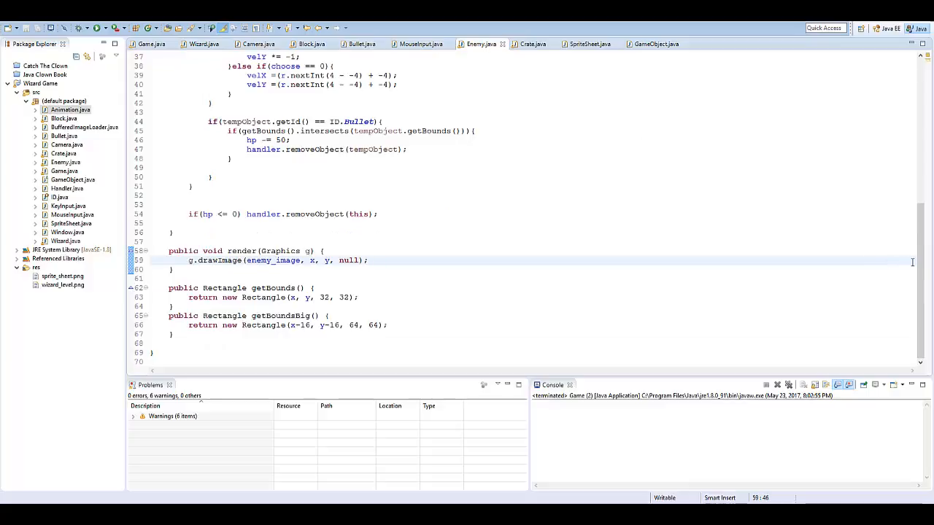
Change enemy_image to BufferedImage[] = new BufferedImage[3] holding sprite frames (4,1), (5,1), (6,1)
scroll("up", 3)
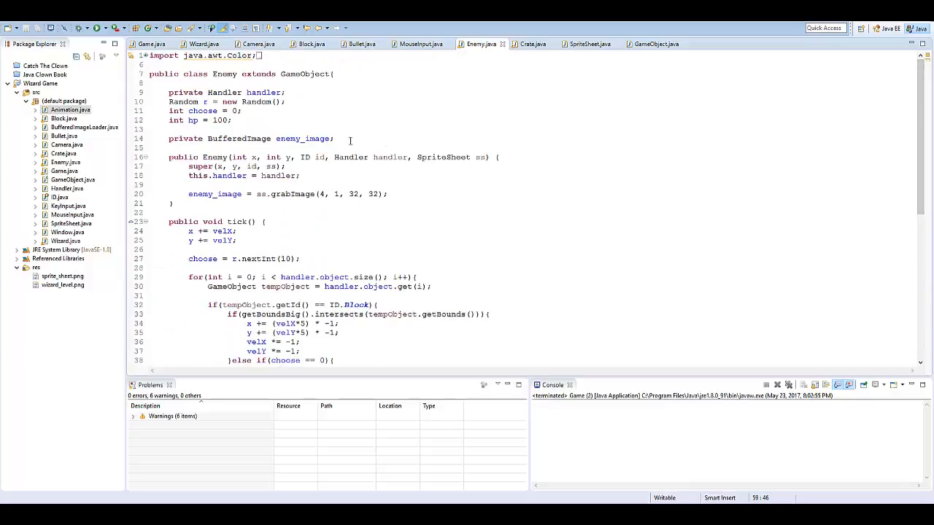
double_click(300, 139)
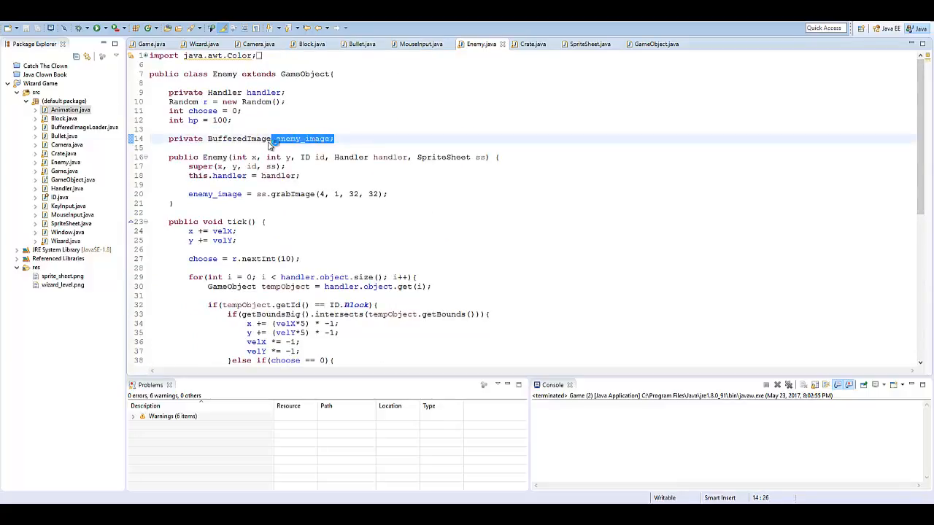
type("[] ene")
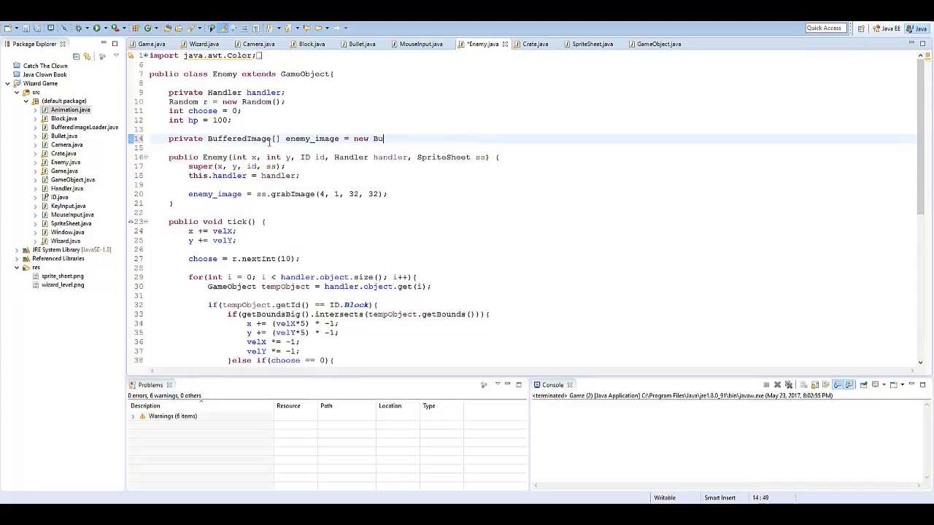
type("fferedImage[3]")
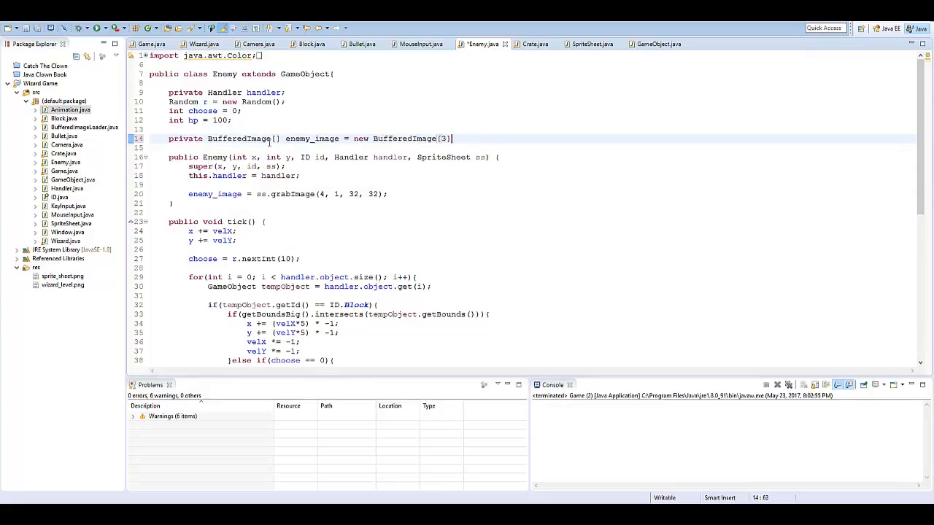
type(";")
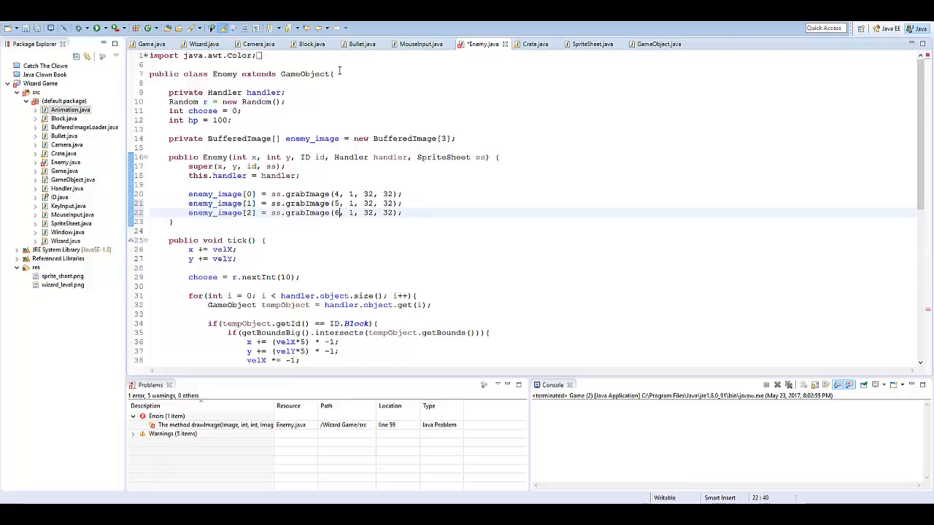
Declare an Animation anim field in Enemy.java
type("Anim")
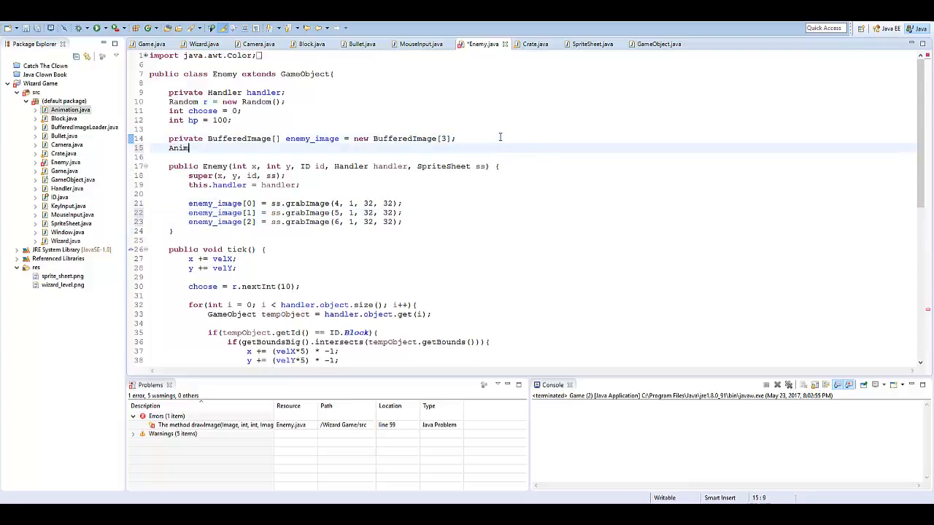
type("ation anim;")
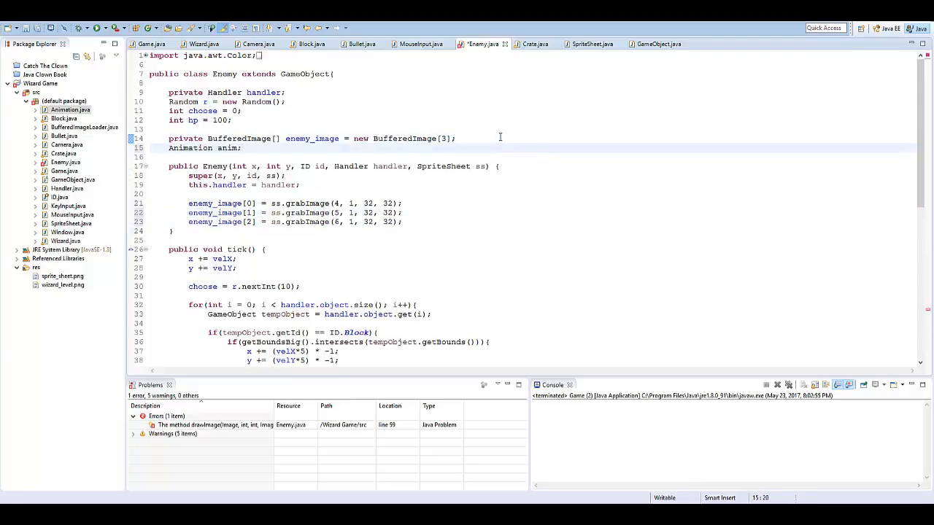
left_click(403, 213)
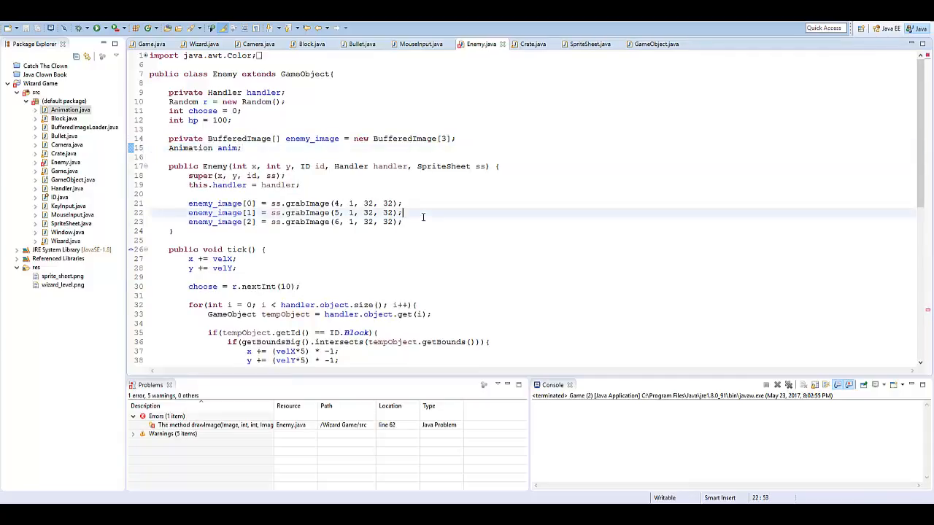
Construct anim = new Animation(3, enemy_image[0], enemy_image[1], enemy_image[2]) in the Enemy constructor
type("anim.")
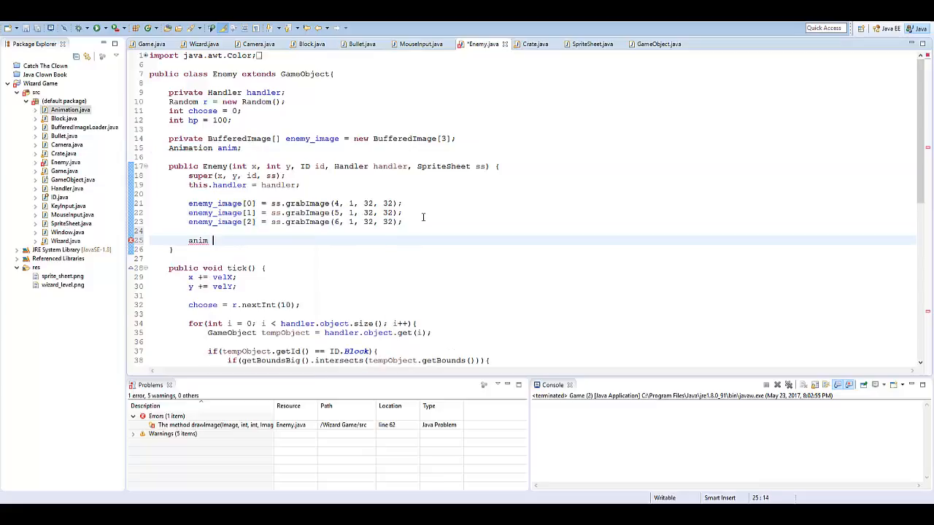
type("= new A")
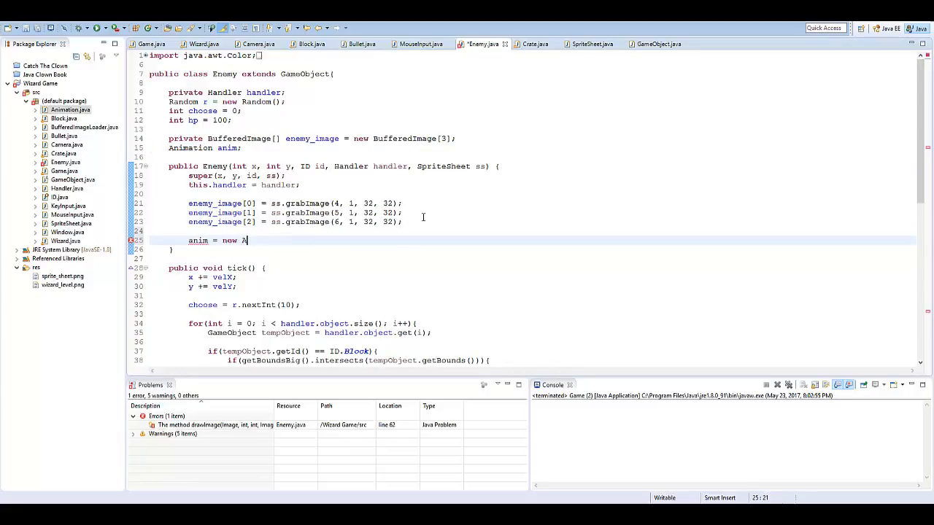
type("Animation(3, )")
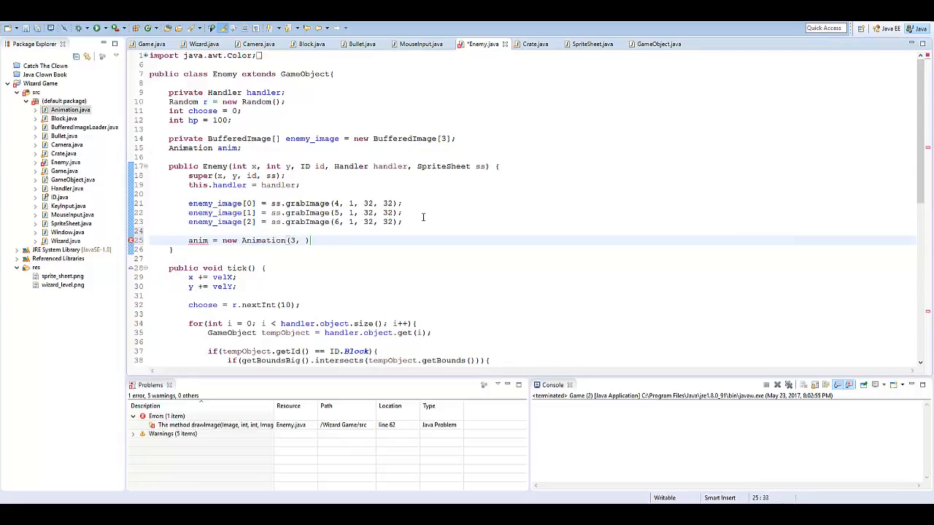
type("enemy_image[0], enemy_image[1], enemy_image[2")
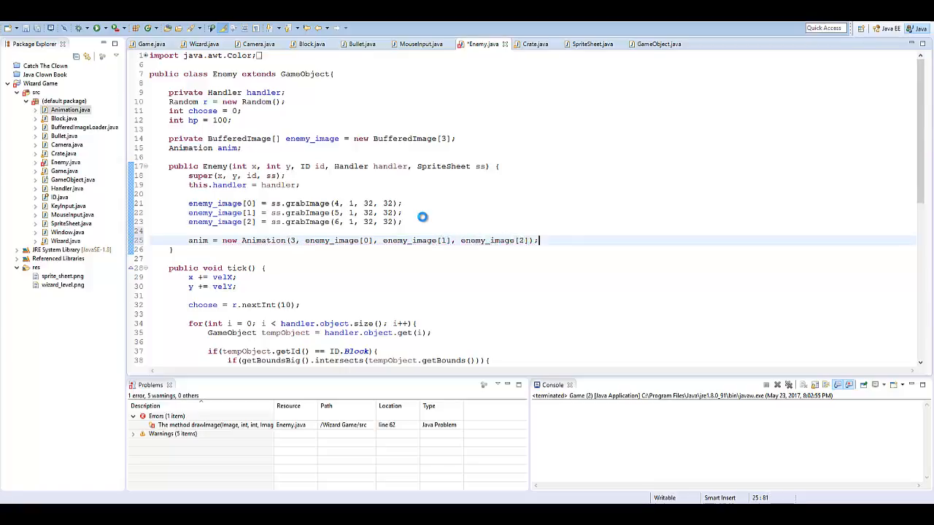
scroll("down", 3)
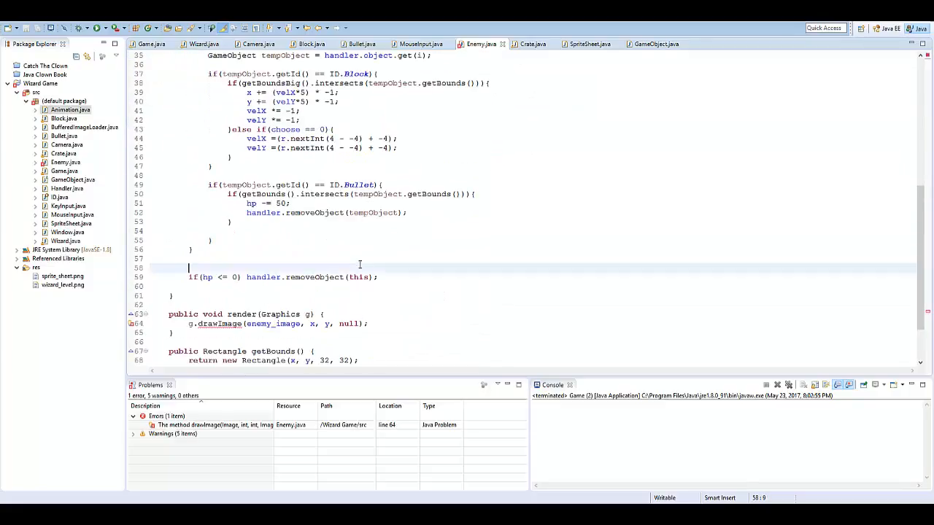
Run the animation in Enemy tick, draw it with anim.drawAnimation in render, and launch Wizard Game
type("anim.runAnimation();")
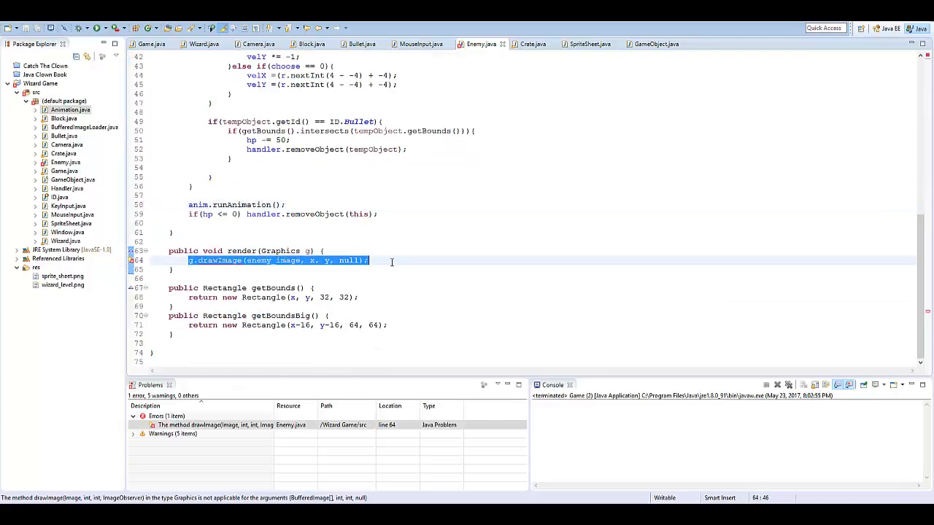
type("anim.drawAnimation(g, choose, hp, offset);")
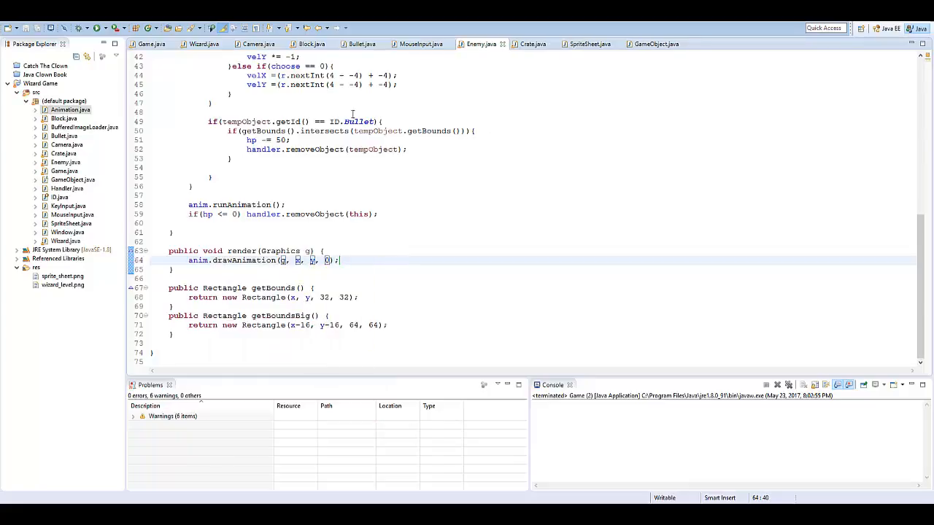
left_click(96, 28)
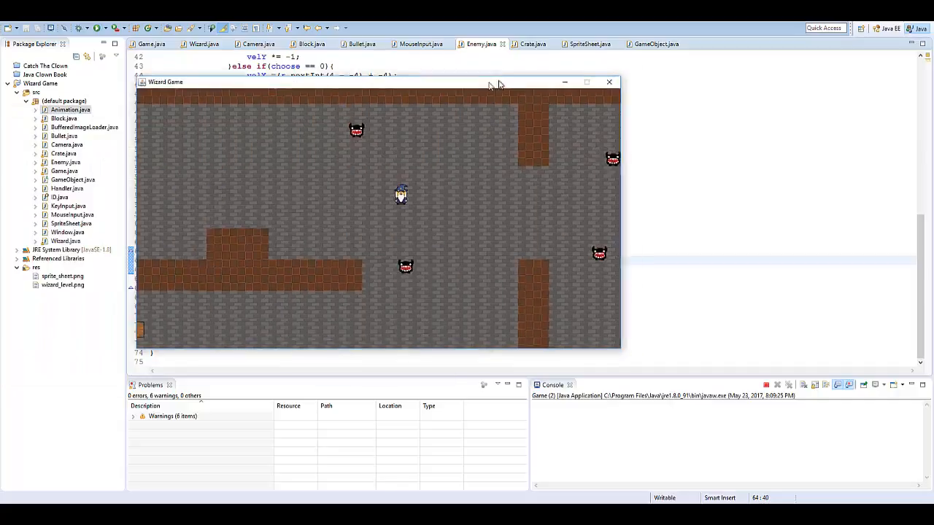